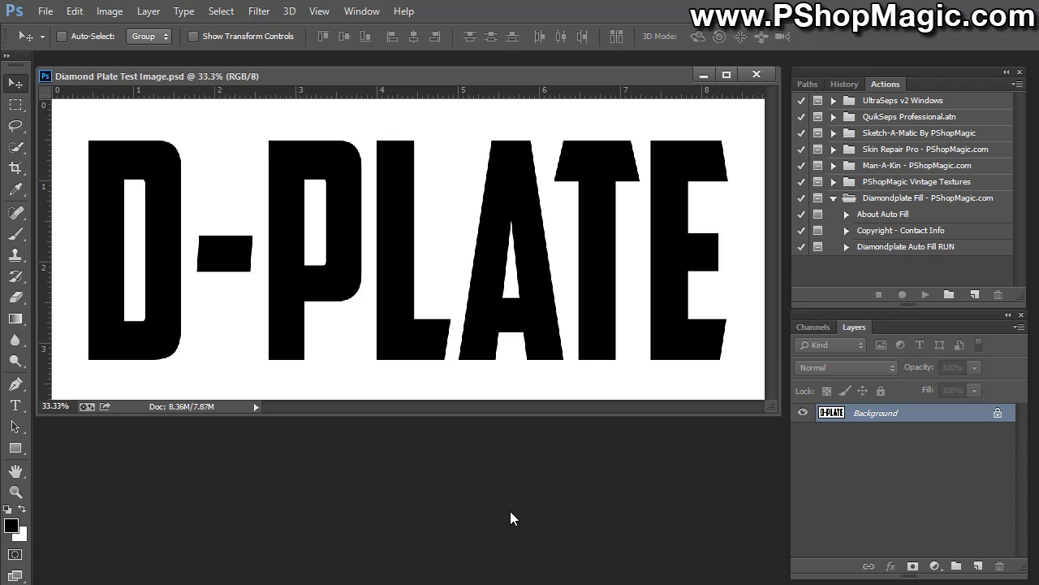
pyautogui.moveTo(305, 241)
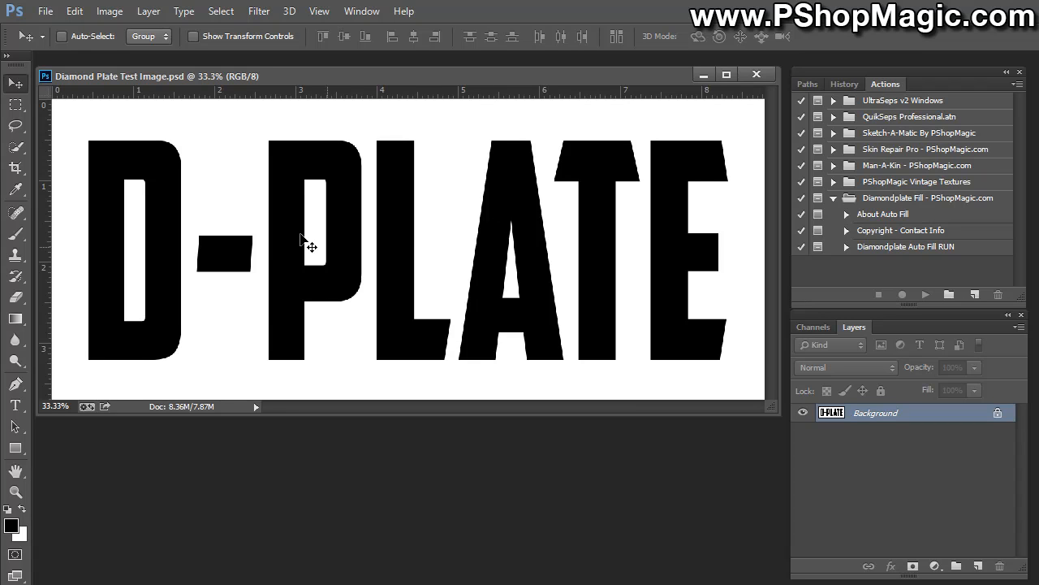
pyautogui.moveTo(253, 285)
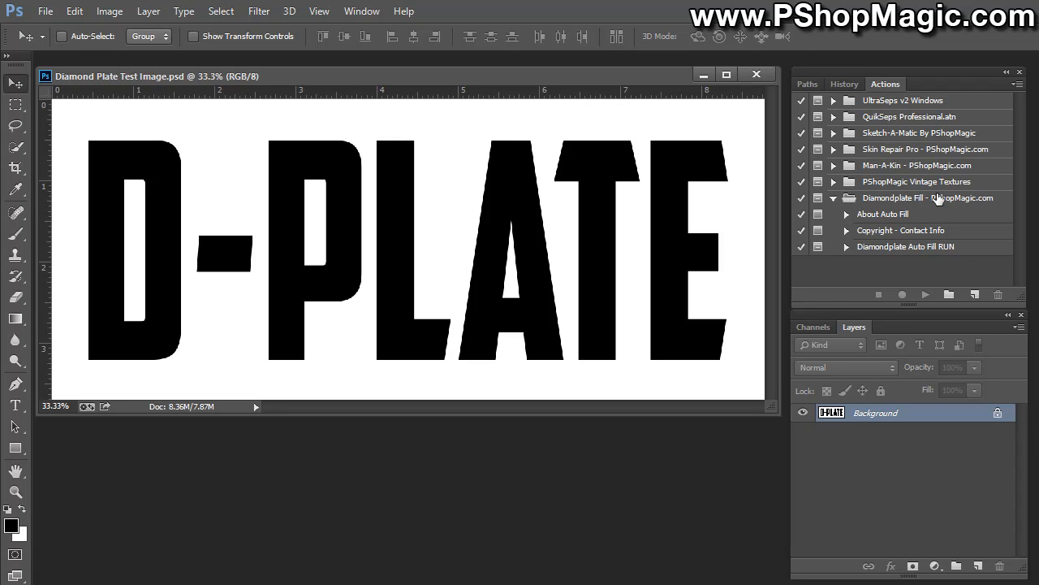
pyautogui.moveTo(932, 205)
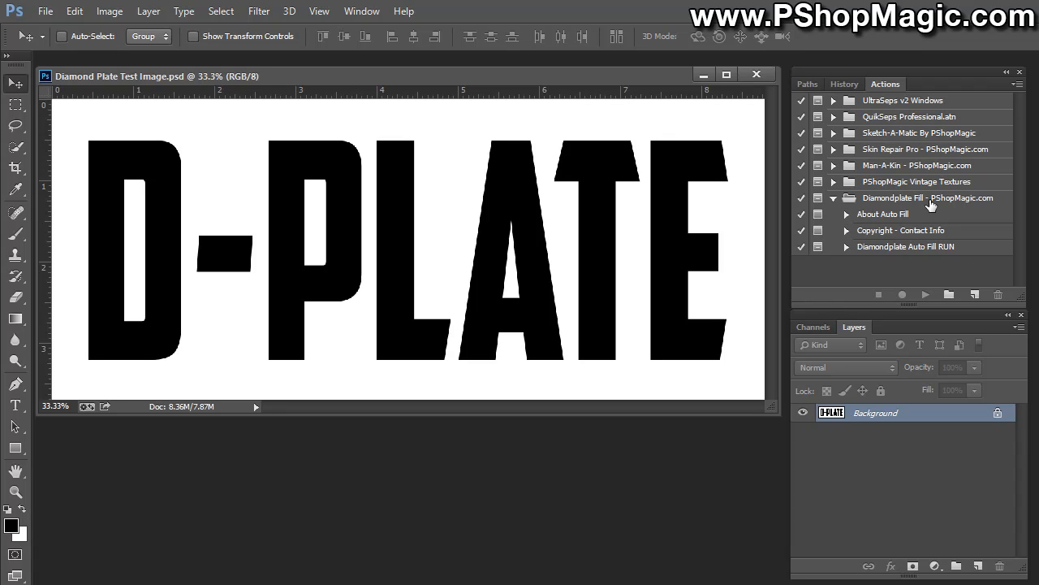
pyautogui.moveTo(903, 201)
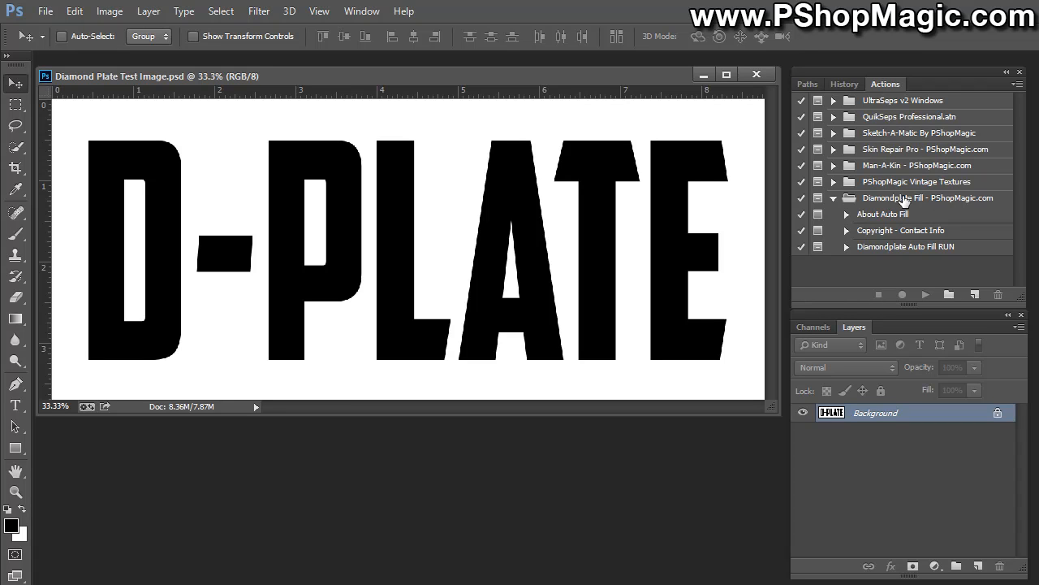
pyautogui.moveTo(913, 273)
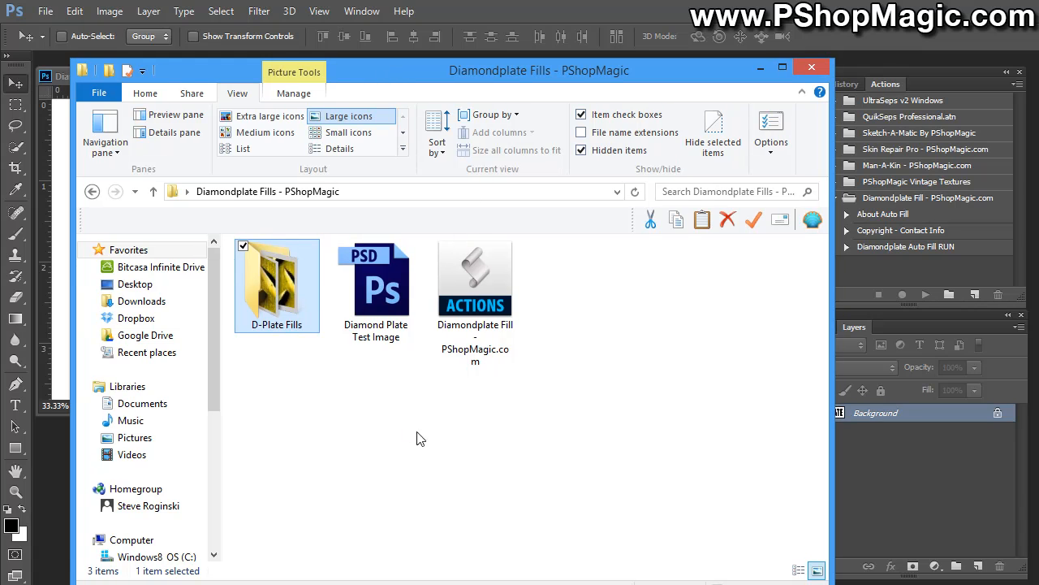
# Step: Browse into the D-Plate Fills folder showing the 15 texture PNGs in five colours and three sizes
pyautogui.click(474, 280)
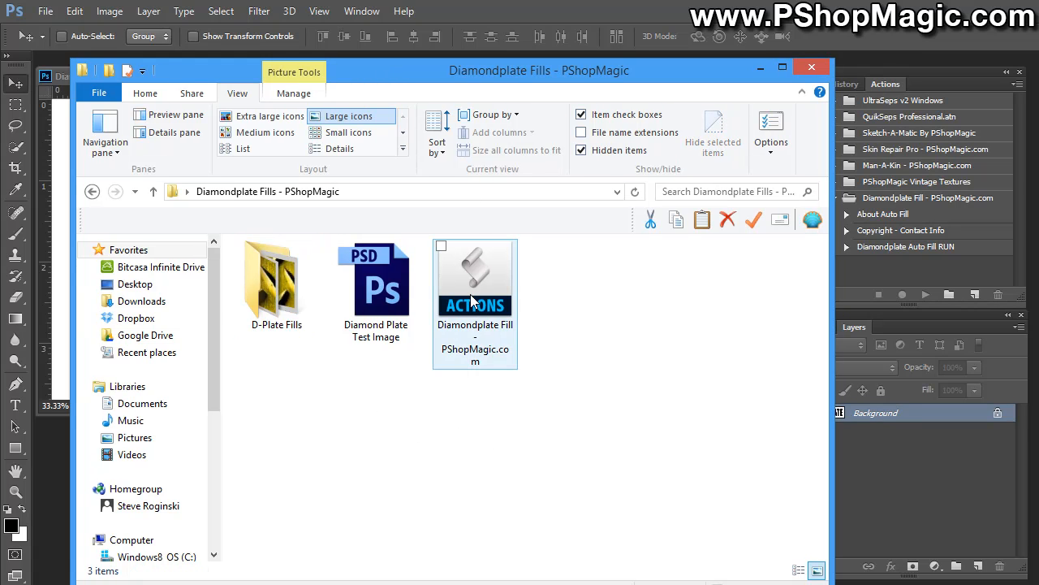
pyautogui.click(331, 403)
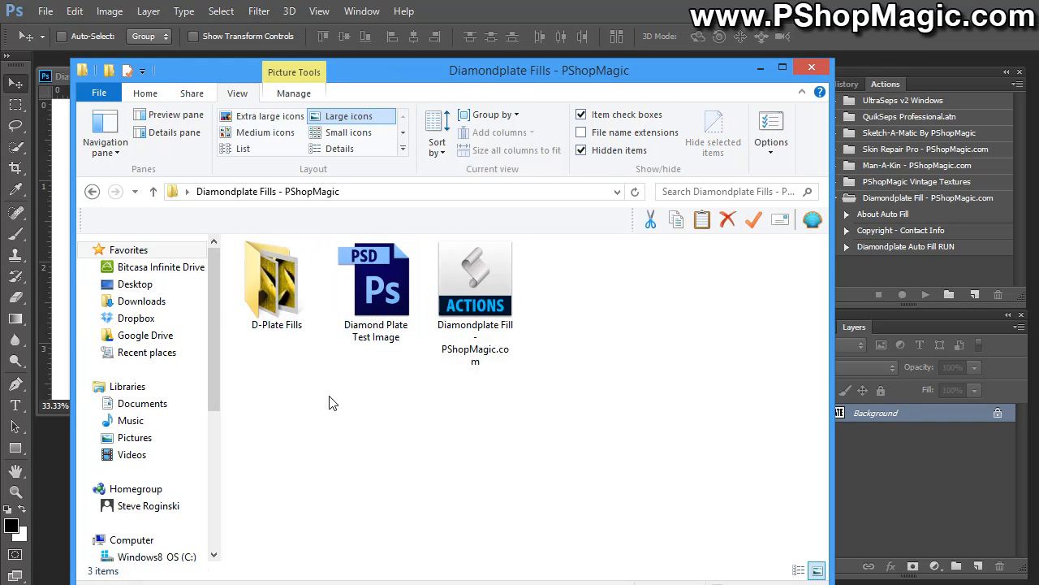
pyautogui.doubleClick(276, 276)
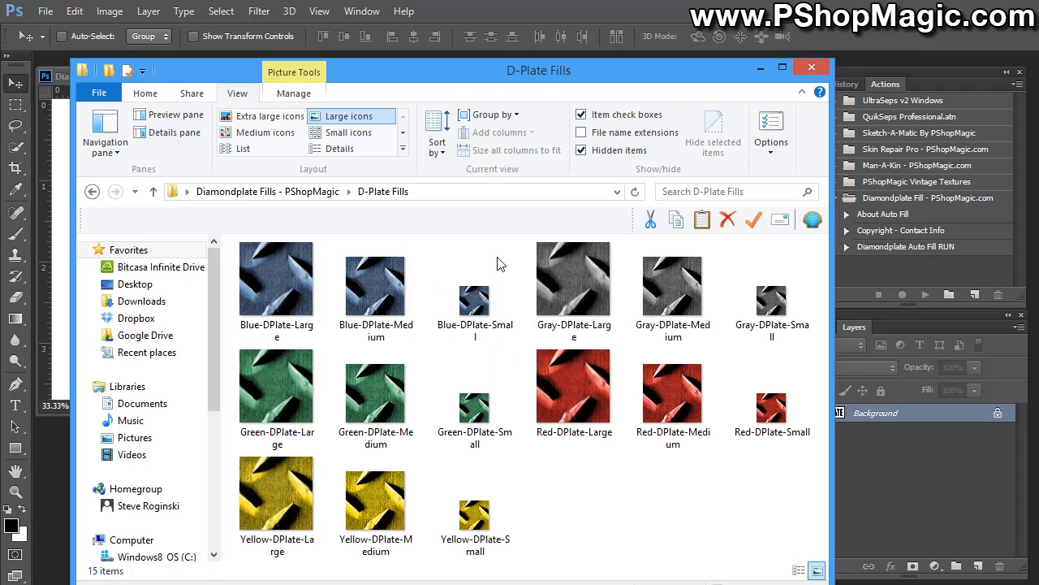
pyautogui.moveTo(637, 498)
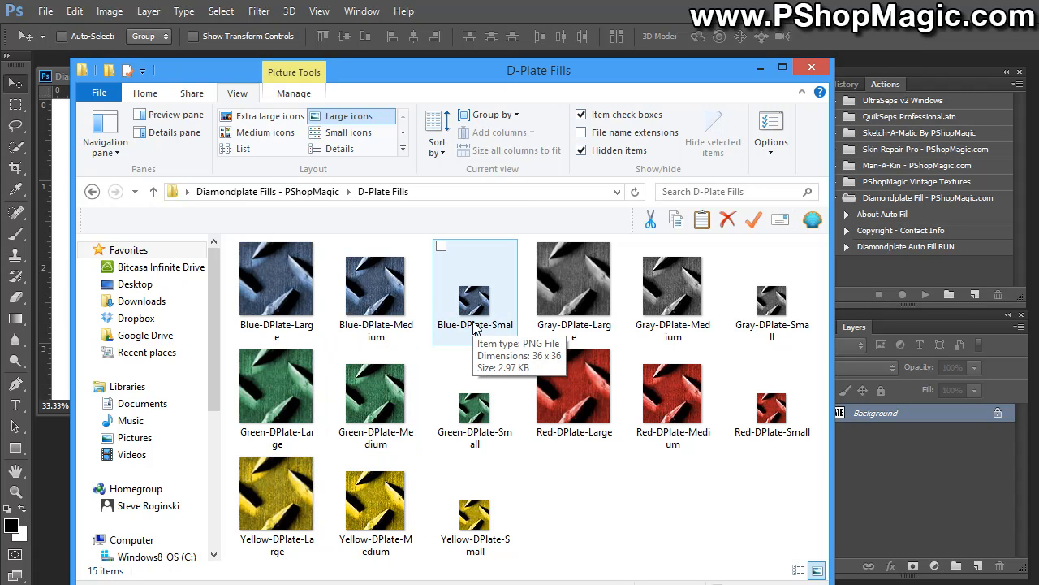
pyautogui.click(375, 279)
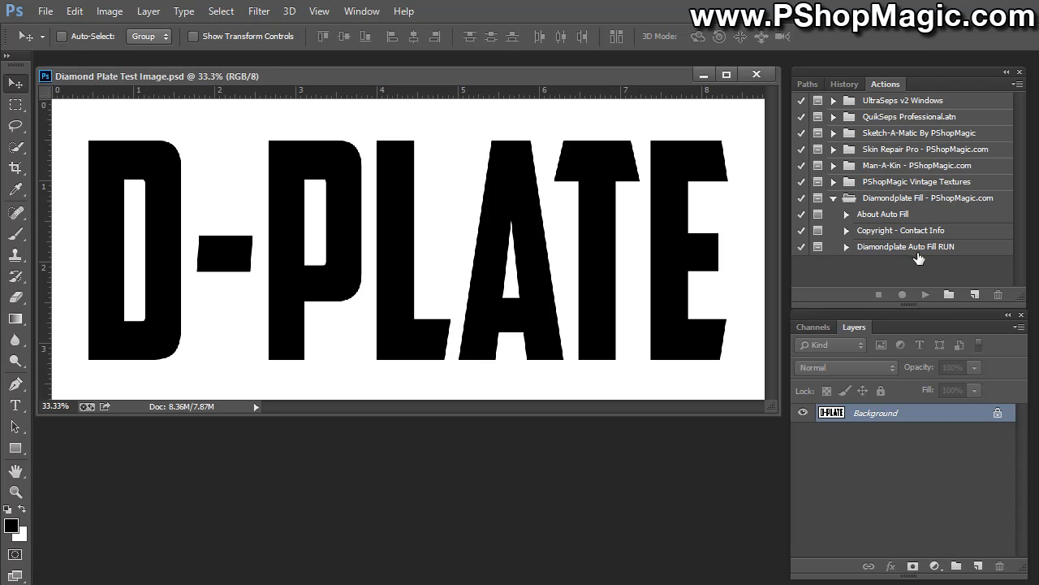
# Step: Play the 'Diamondplate Auto Fill RUN' action to create a Diamond Plate Fill document
pyautogui.click(906, 247)
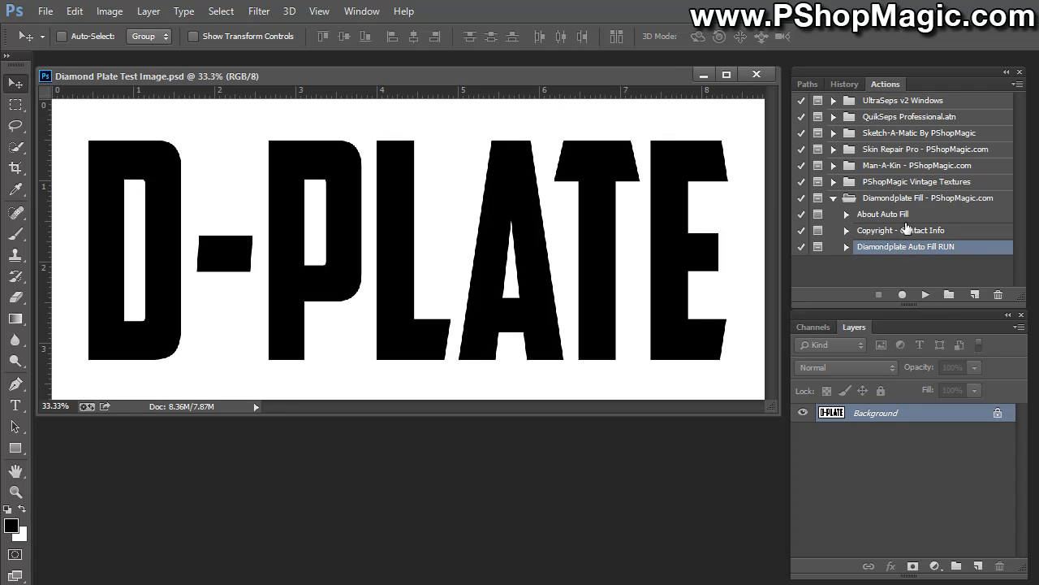
pyautogui.moveTo(945, 252)
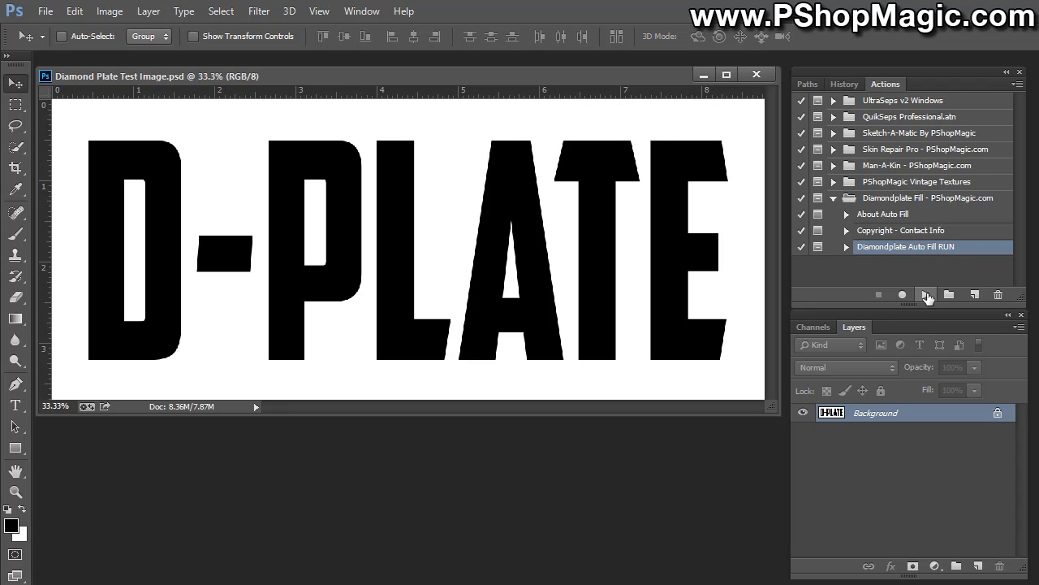
pyautogui.click(926, 294)
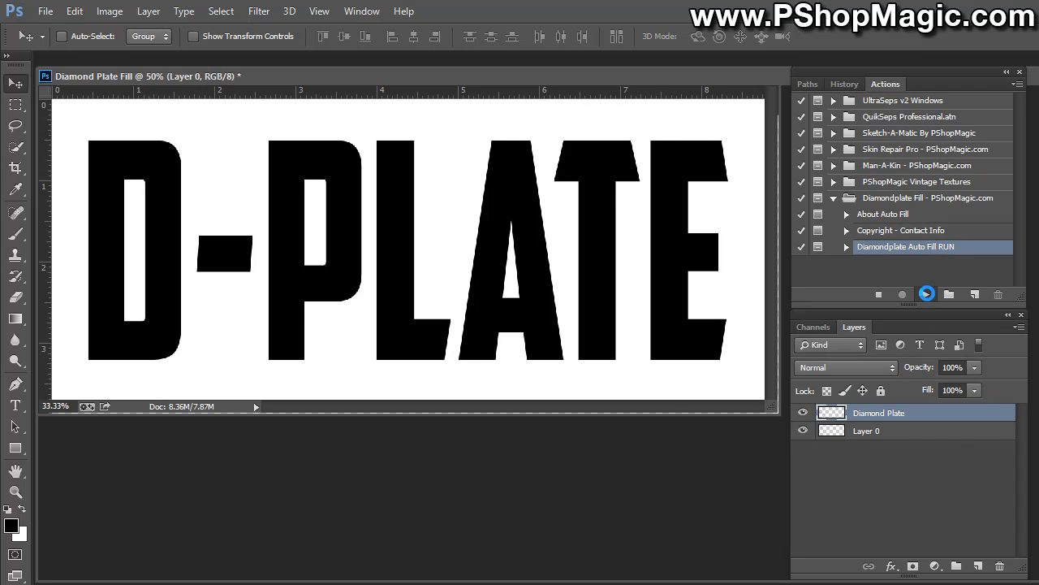
pyautogui.click(925, 294)
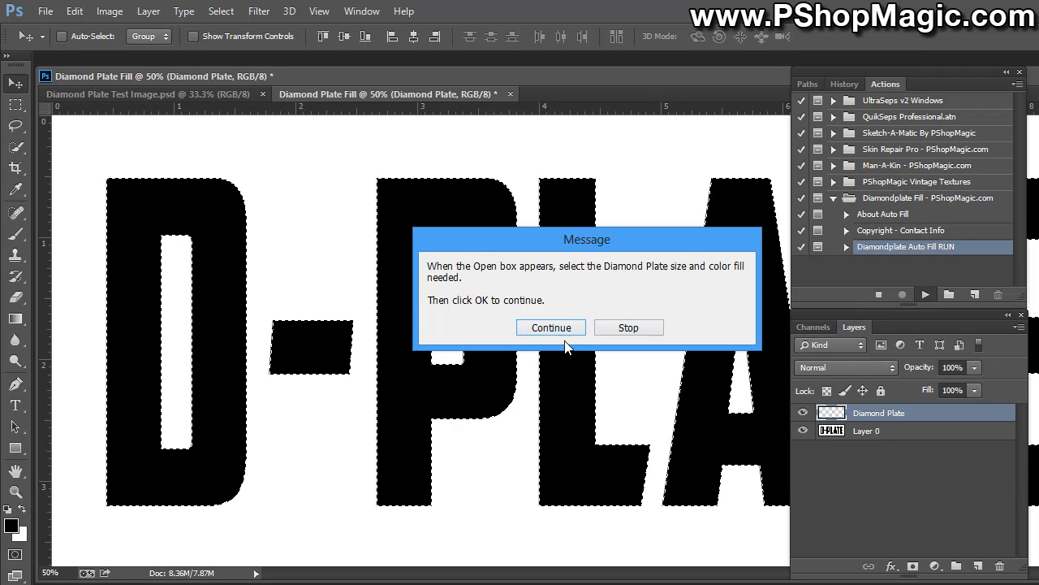
# Step: Continue past the prompt and apply the Blue-DPlate-Large texture to the D-PLATE letters
pyautogui.click(551, 328)
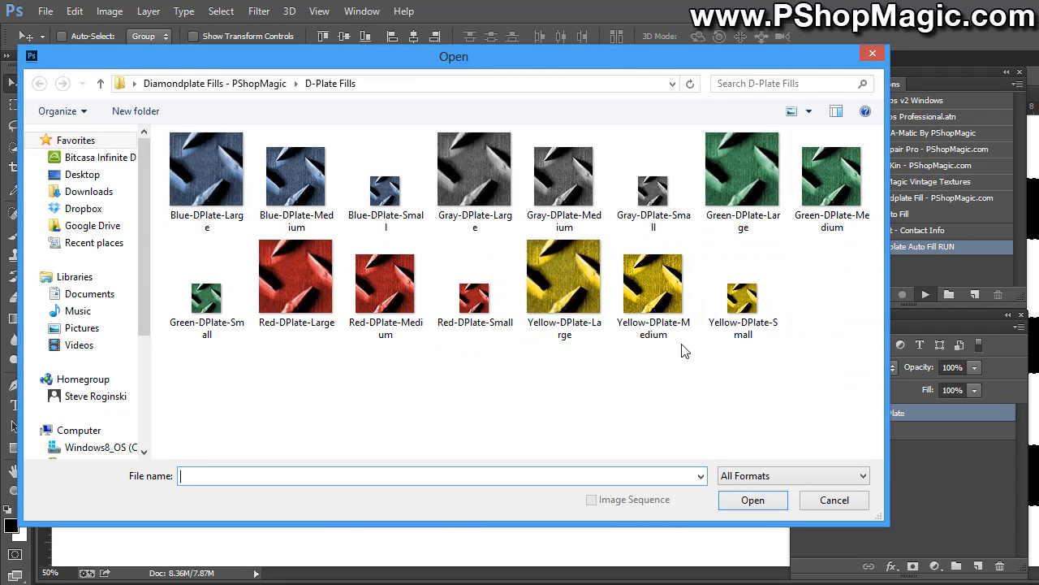
pyautogui.moveTo(597, 390)
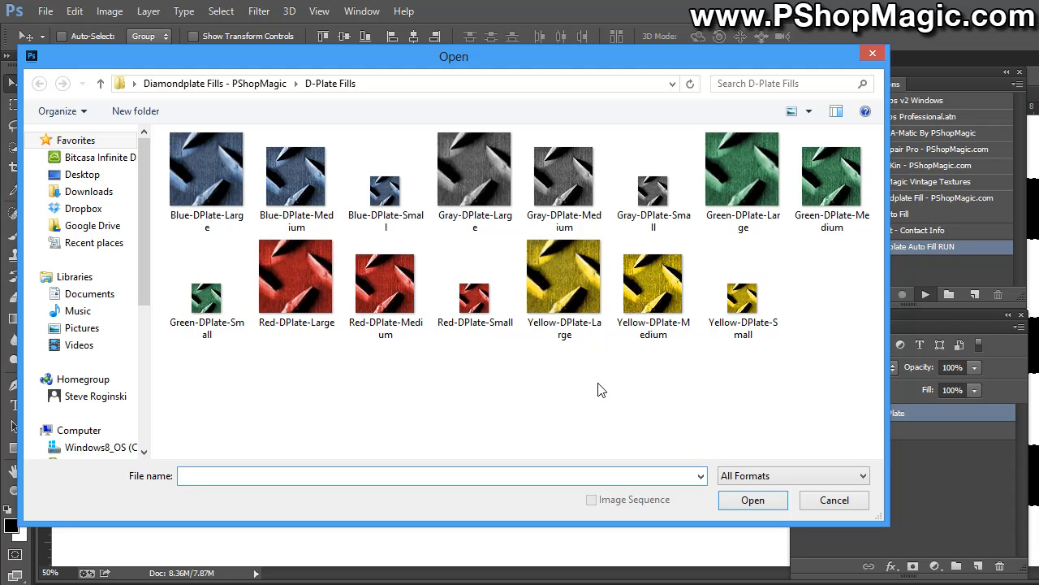
pyautogui.click(474, 279)
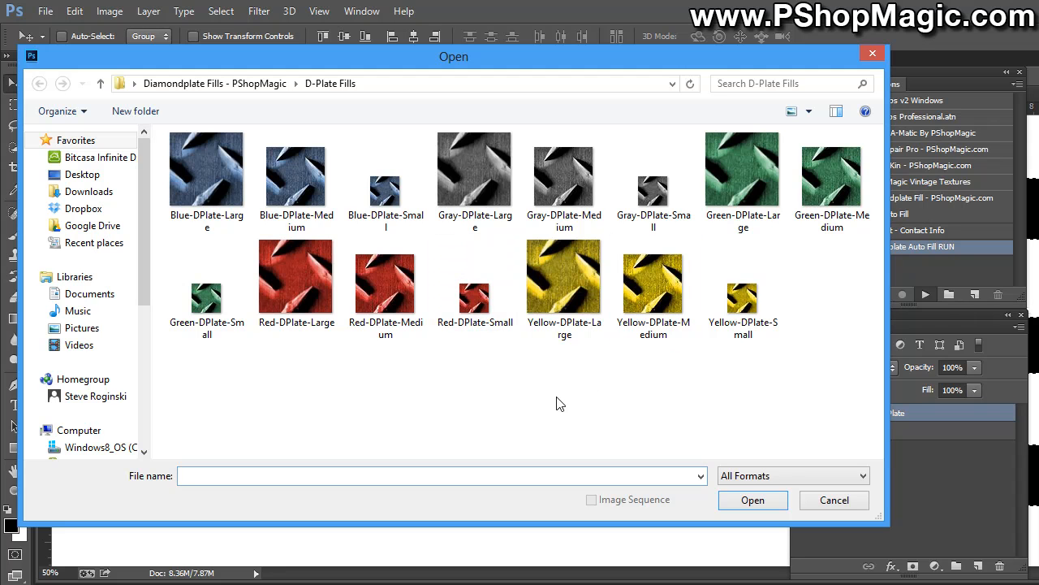
pyautogui.click(206, 171)
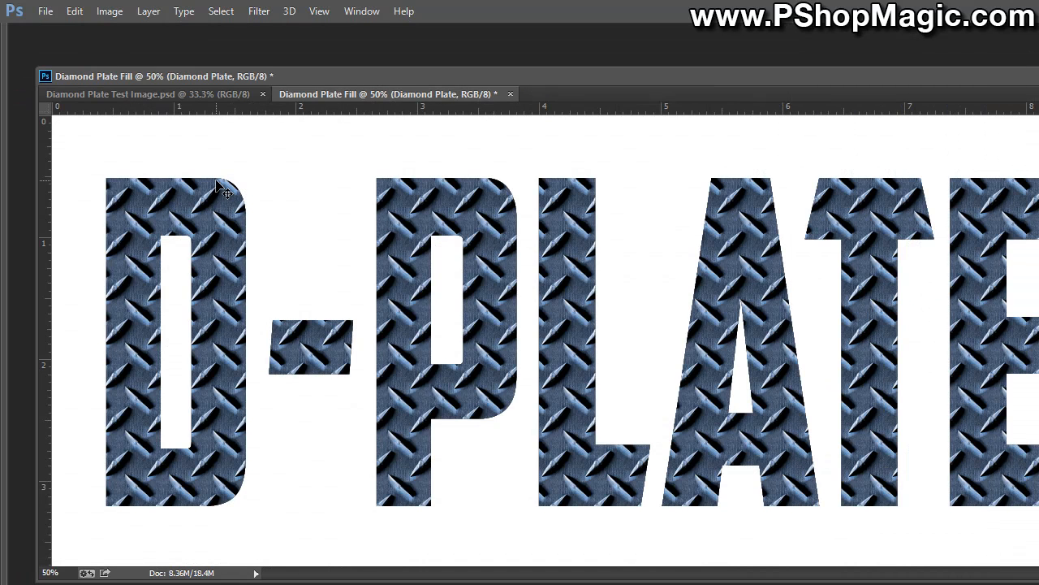
pyautogui.moveTo(226, 189)
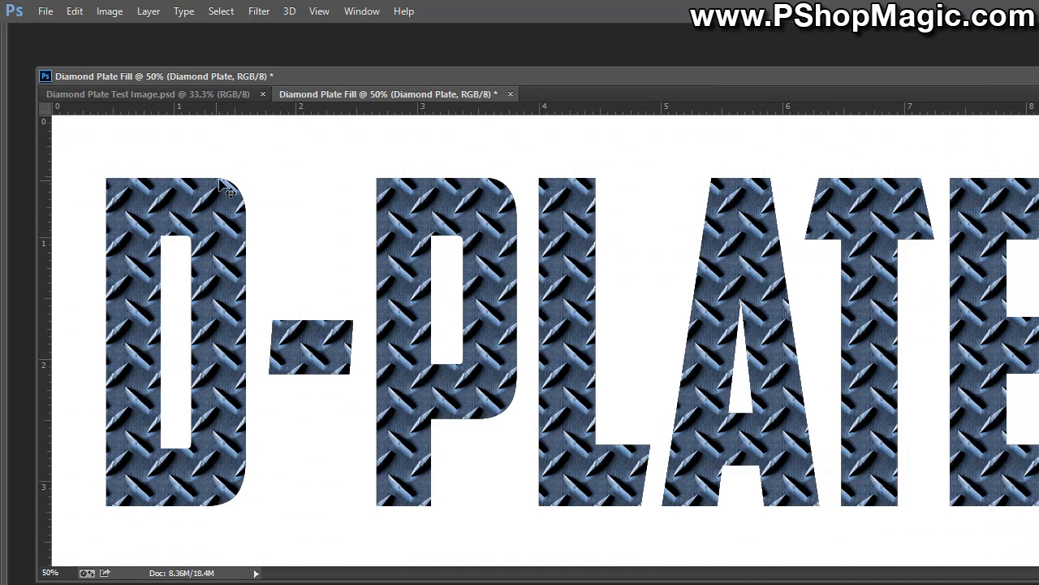
pyautogui.moveTo(1023, 149)
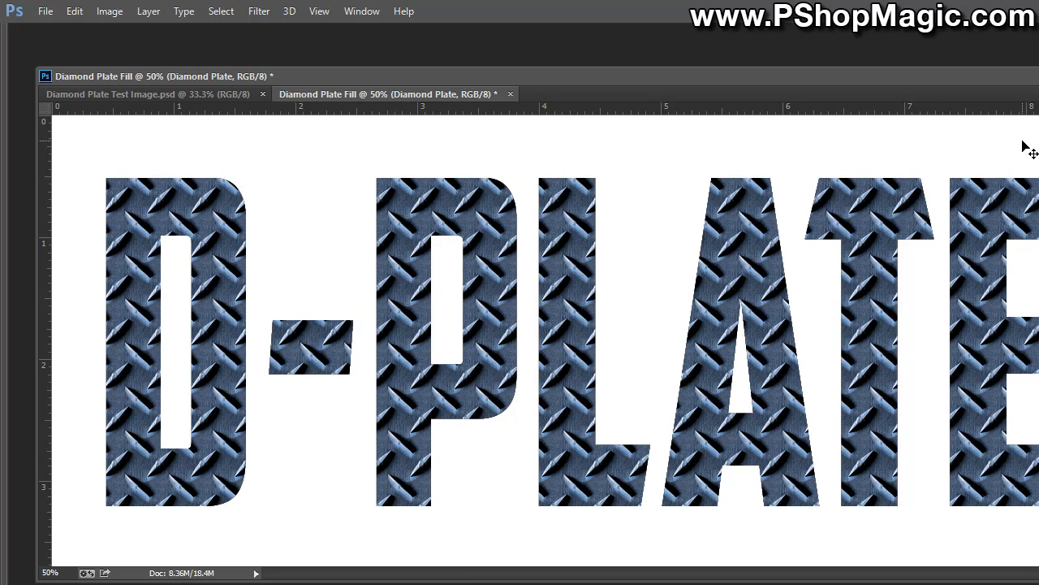
pyautogui.moveTo(195, 117)
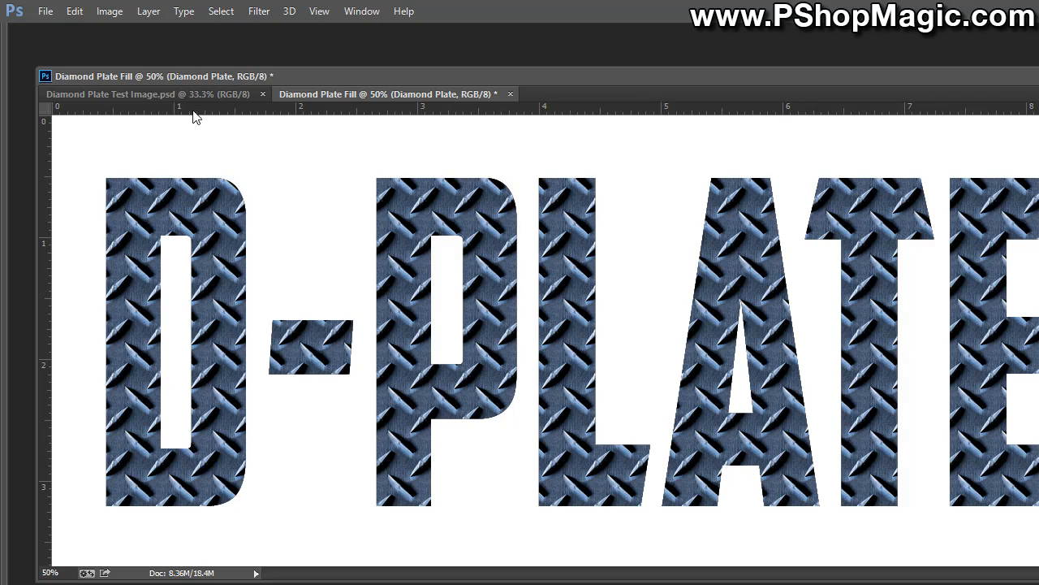
pyautogui.click(149, 93)
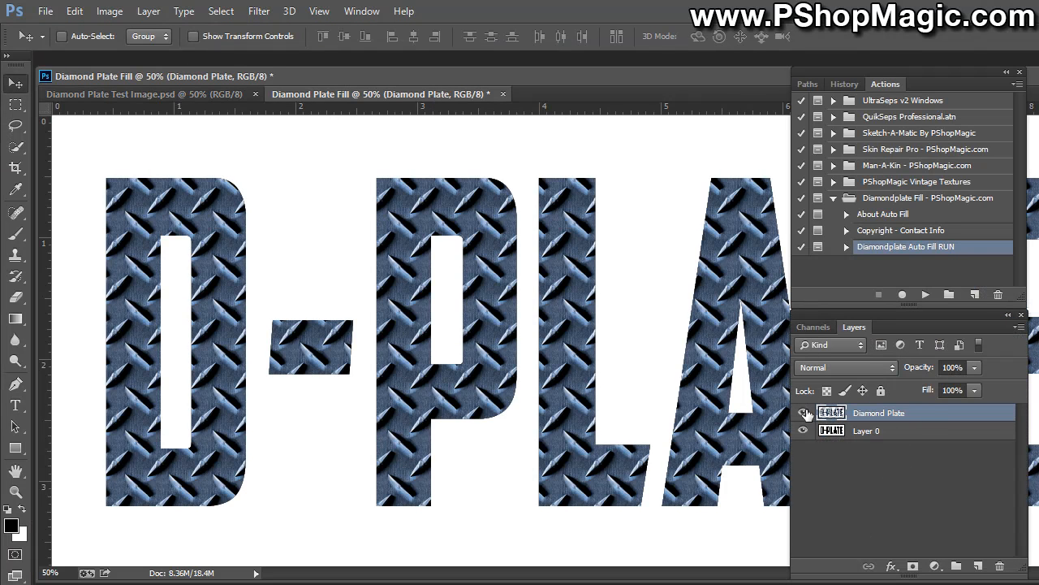
pyautogui.click(802, 412)
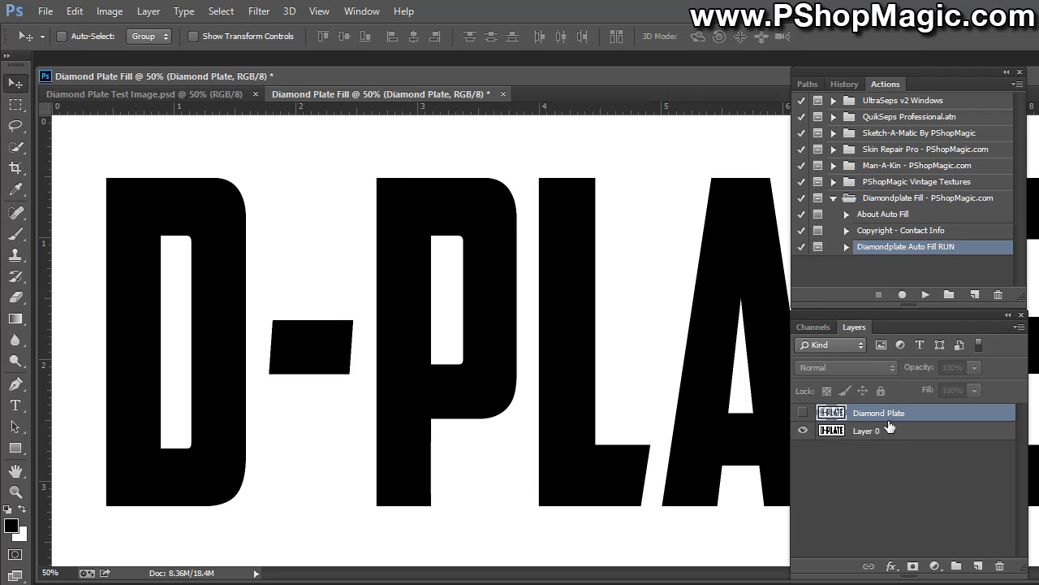
pyautogui.moveTo(886, 432)
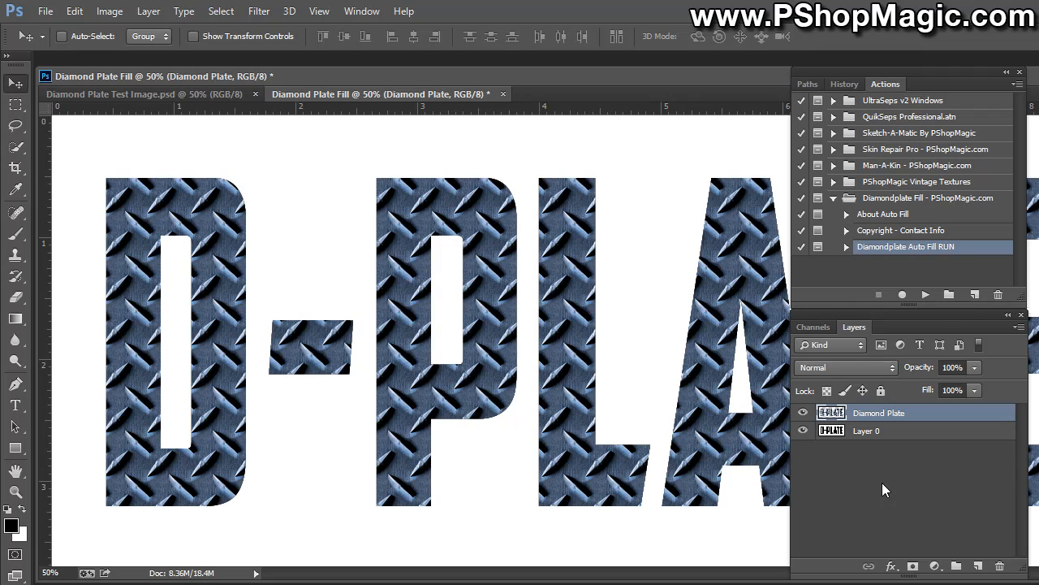
pyautogui.moveTo(880, 435)
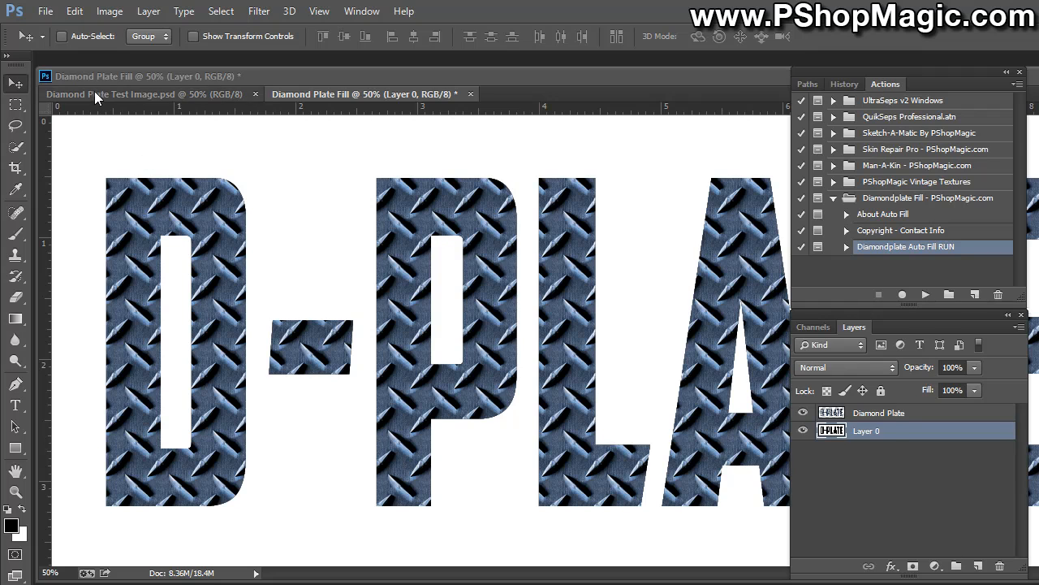
# Step: Rerun the auto-fill from the test image to produce a second document with a Red-DPlate medium fill
pyautogui.click(146, 92)
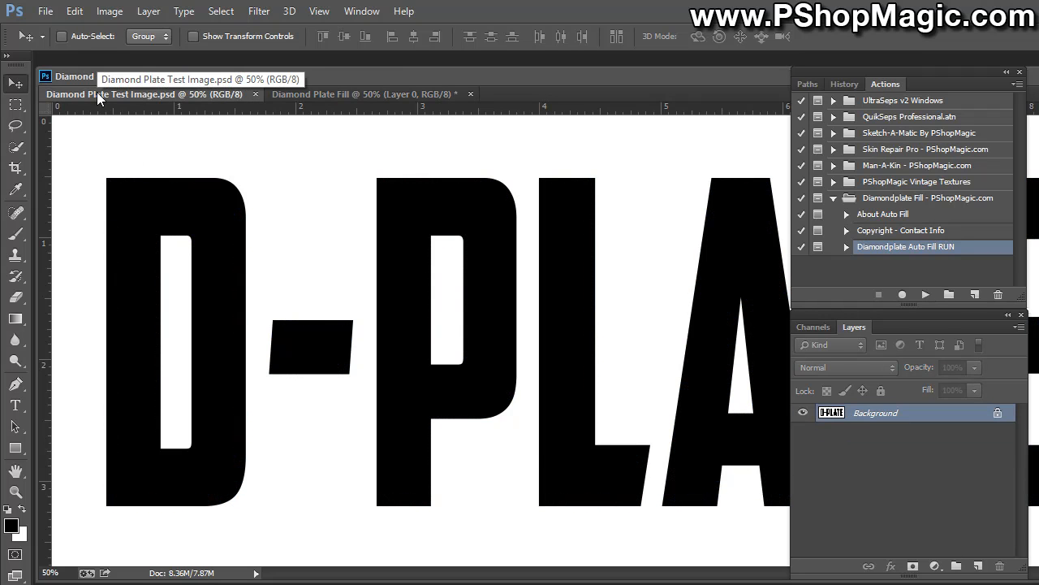
pyautogui.moveTo(932, 293)
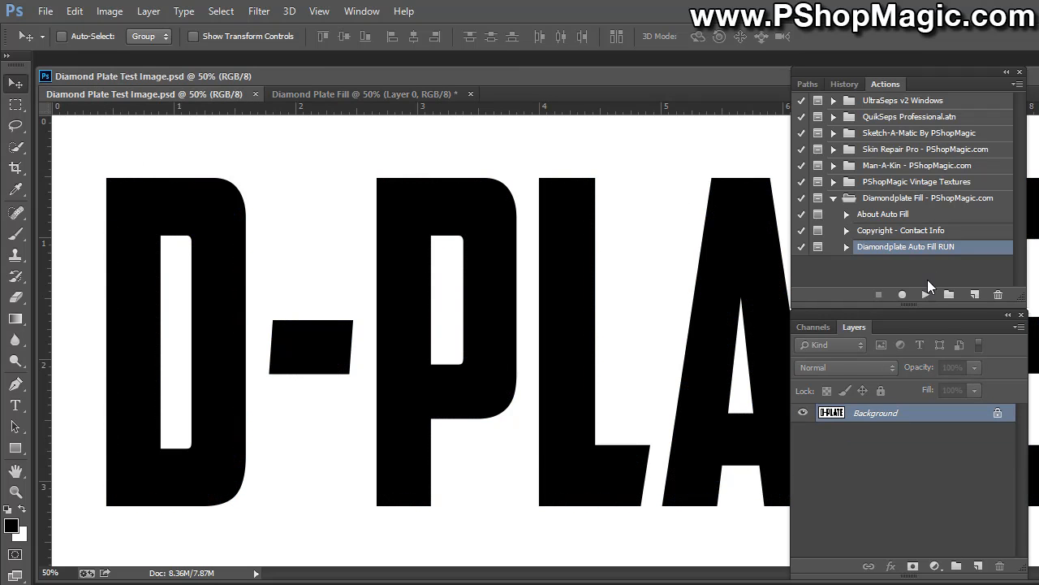
pyautogui.click(925, 294)
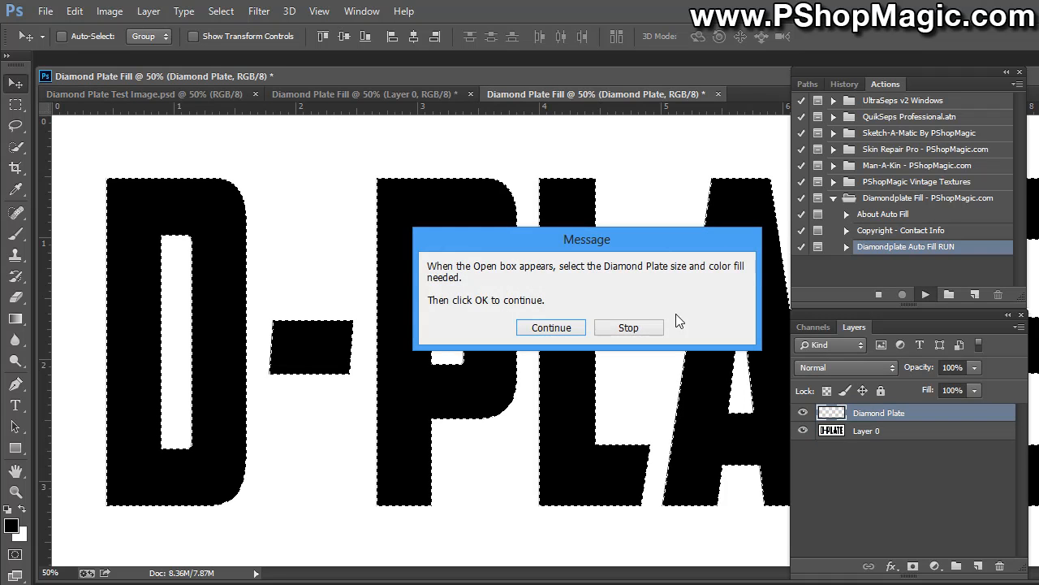
pyautogui.click(550, 328)
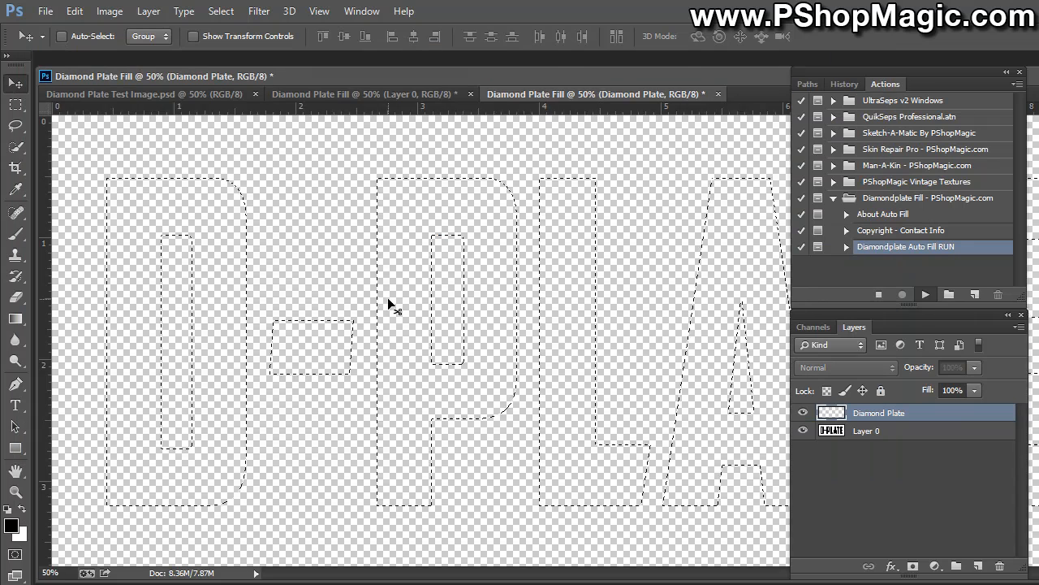
pyautogui.click(925, 294)
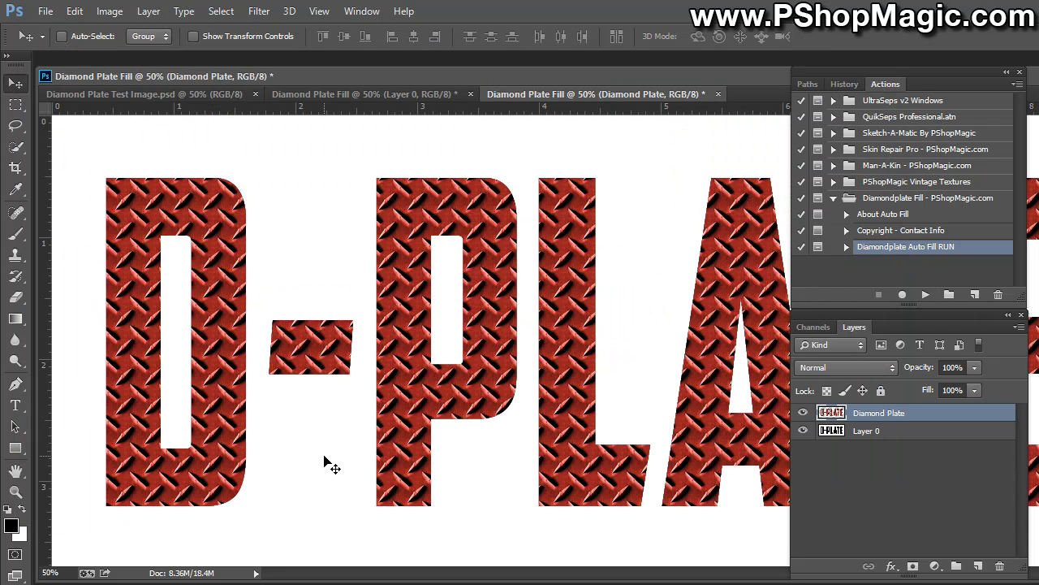
pyautogui.click(365, 93)
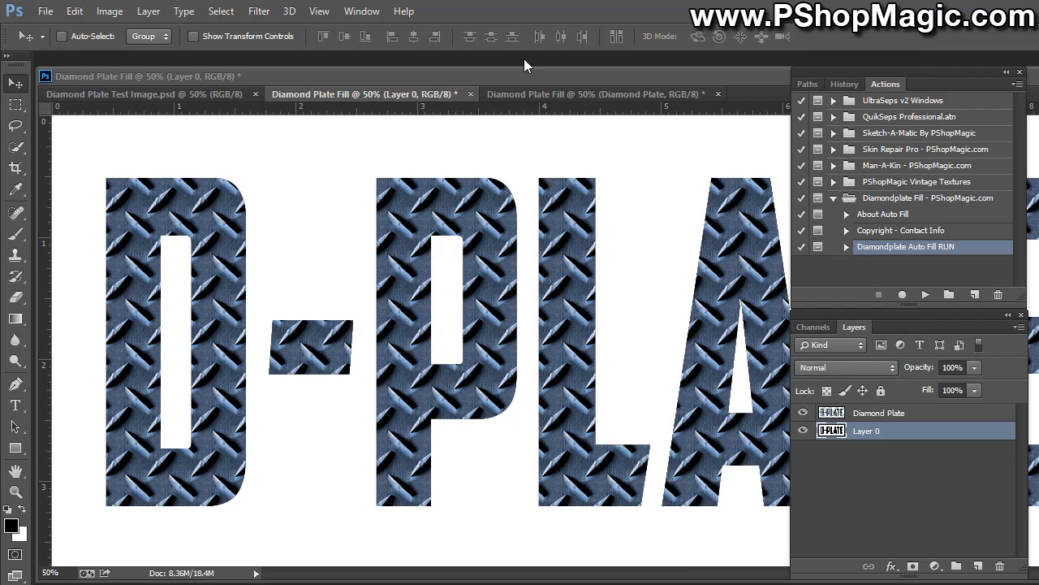
pyautogui.moveTo(544, 91)
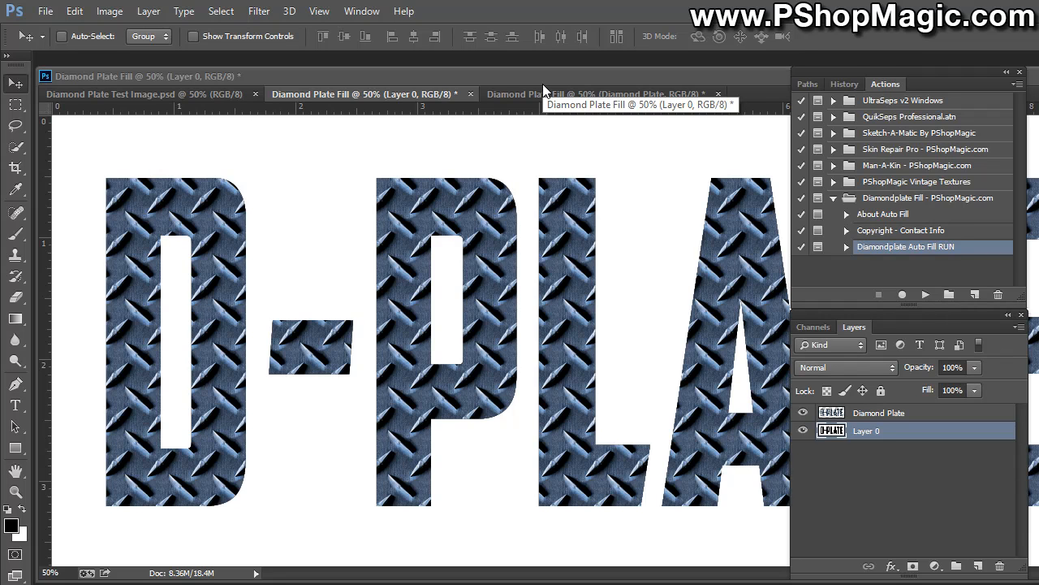
pyautogui.moveTo(544, 91)
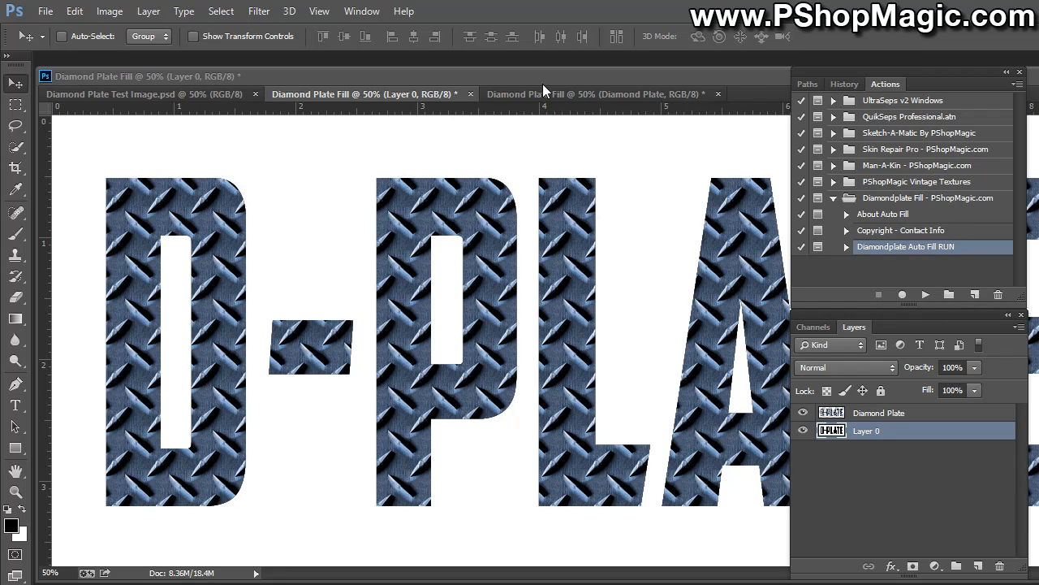